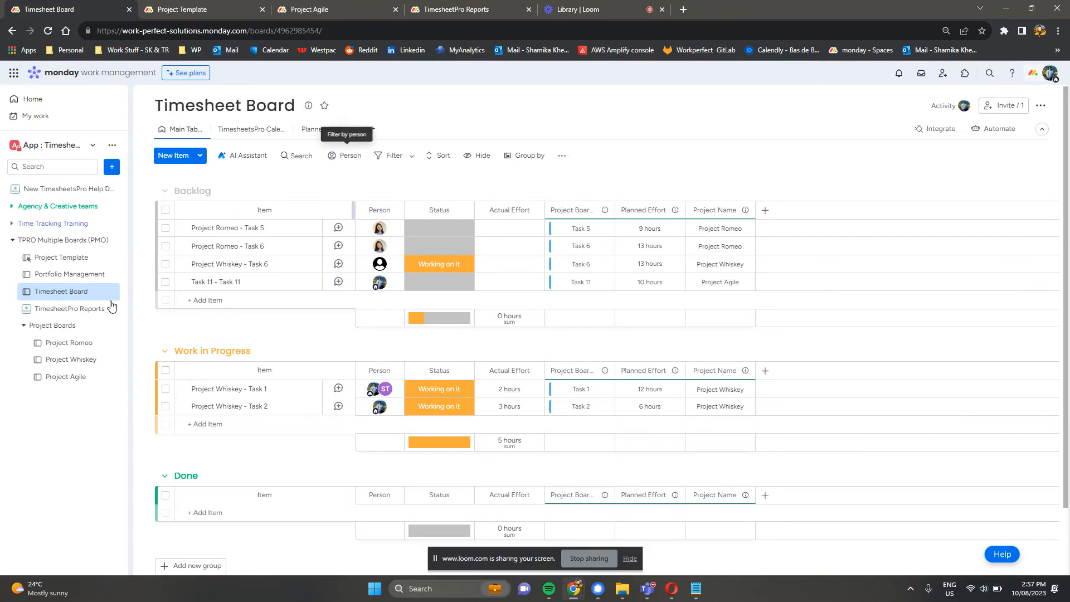
mouse_move(67, 278)
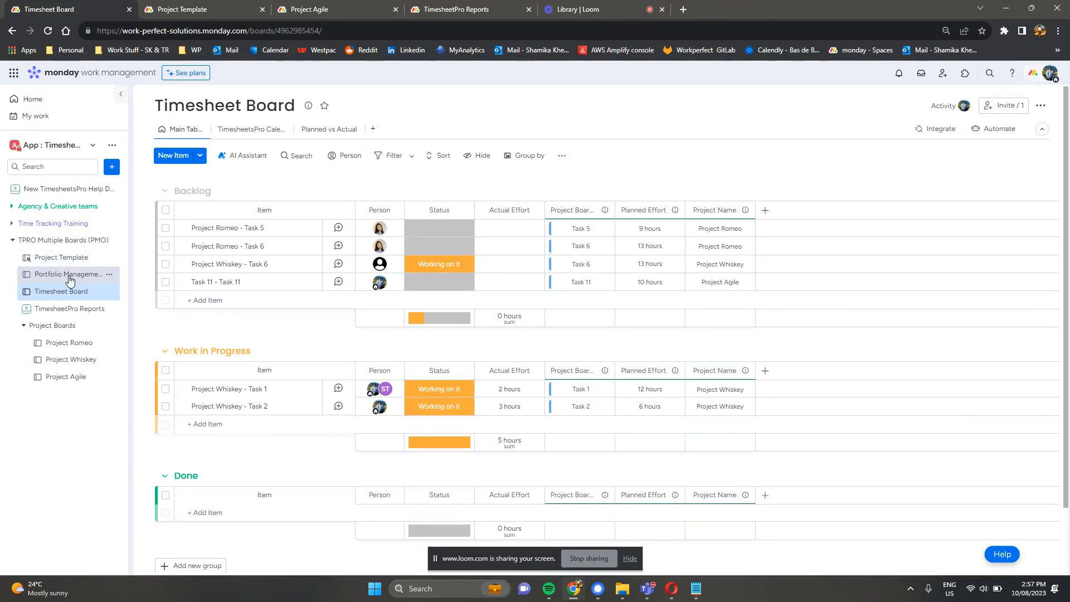
mouse_move(66, 275)
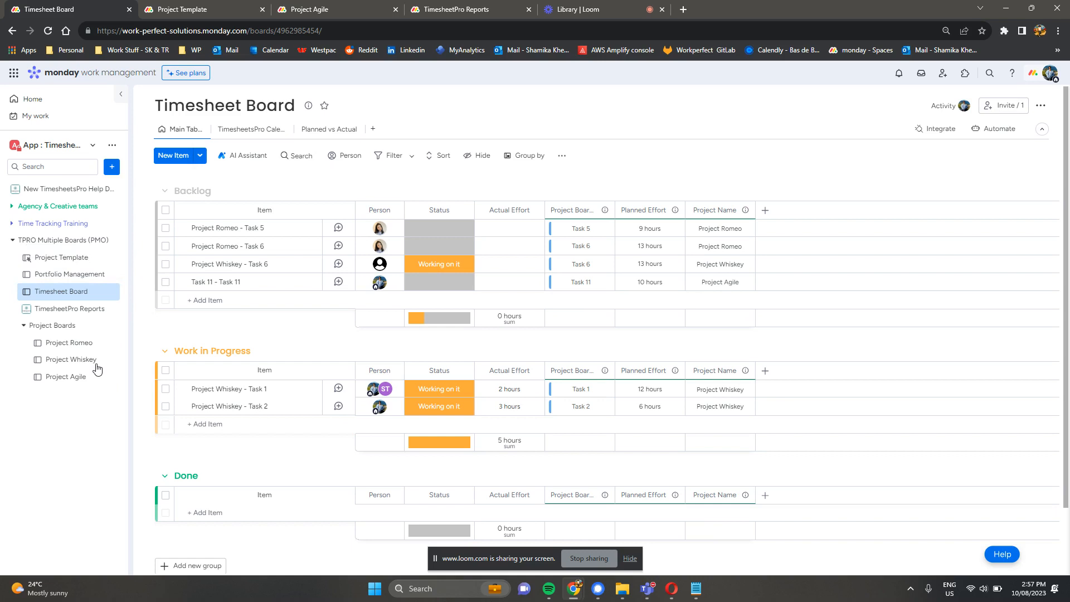
mouse_move(190, 326)
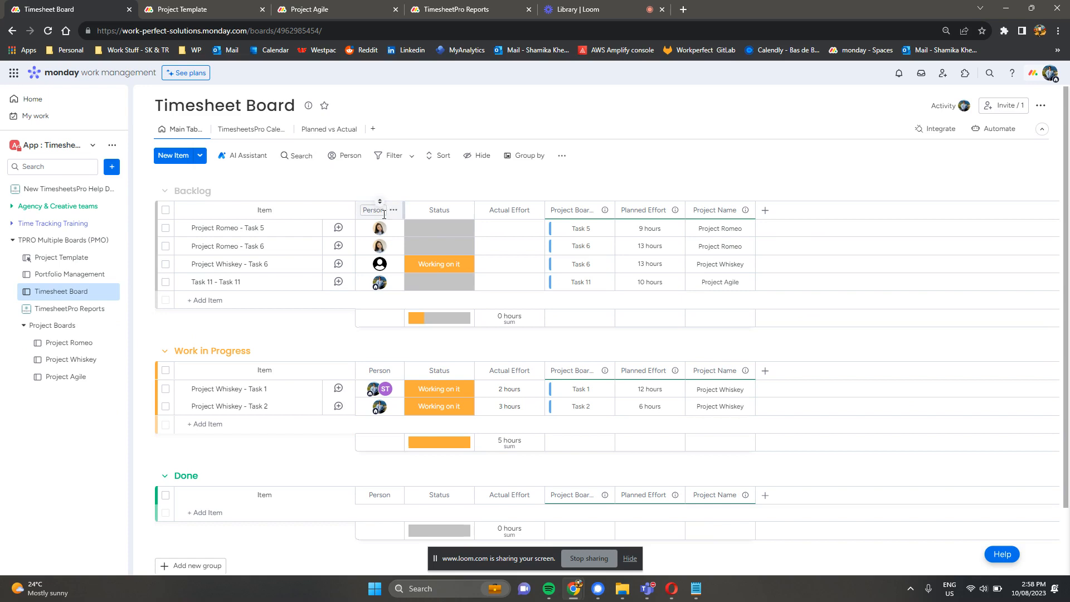
mouse_move(533, 211)
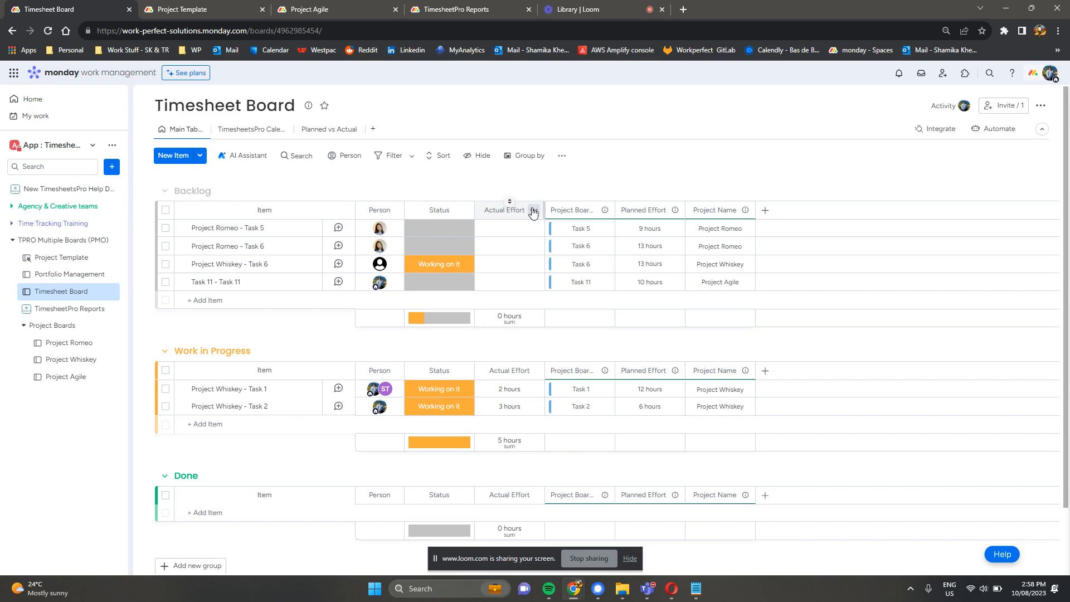
mouse_move(565, 210)
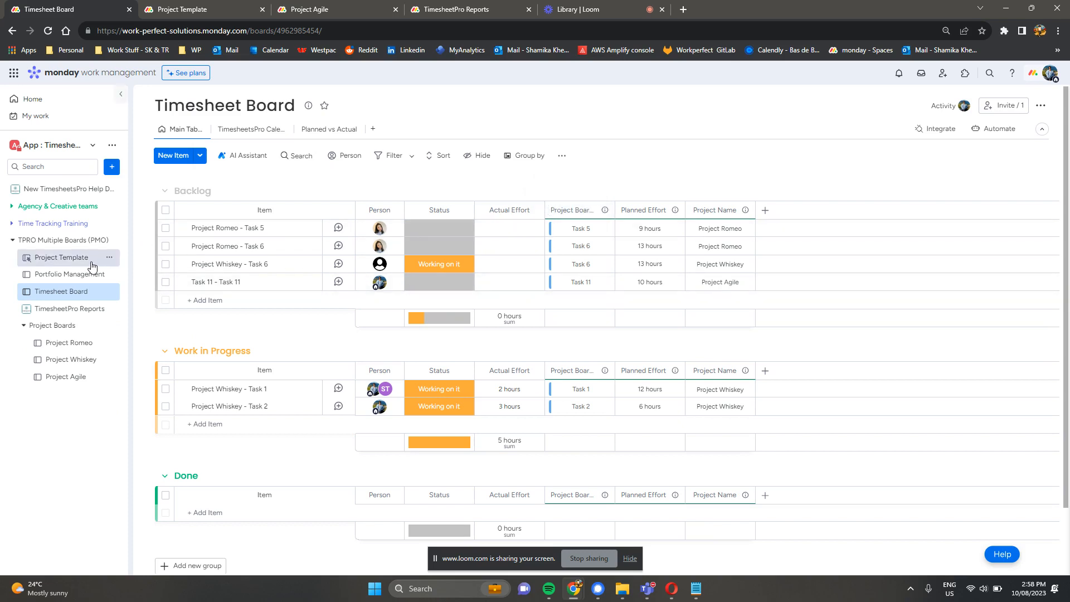
mouse_move(81, 375)
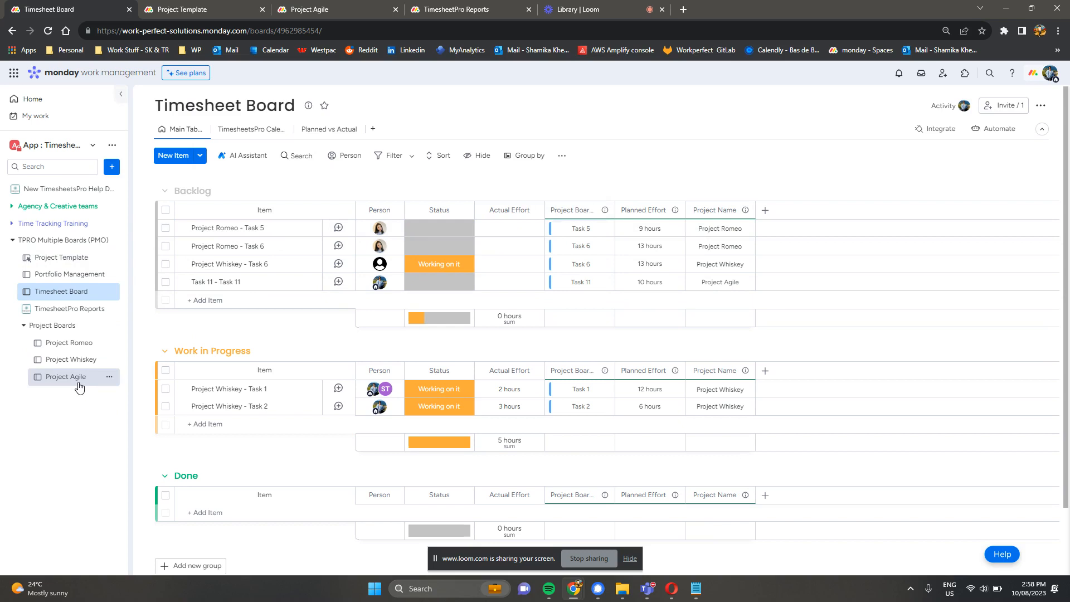
Open the Project Agile board and look over its tasks and Timesheet Board links
left_click(218, 300)
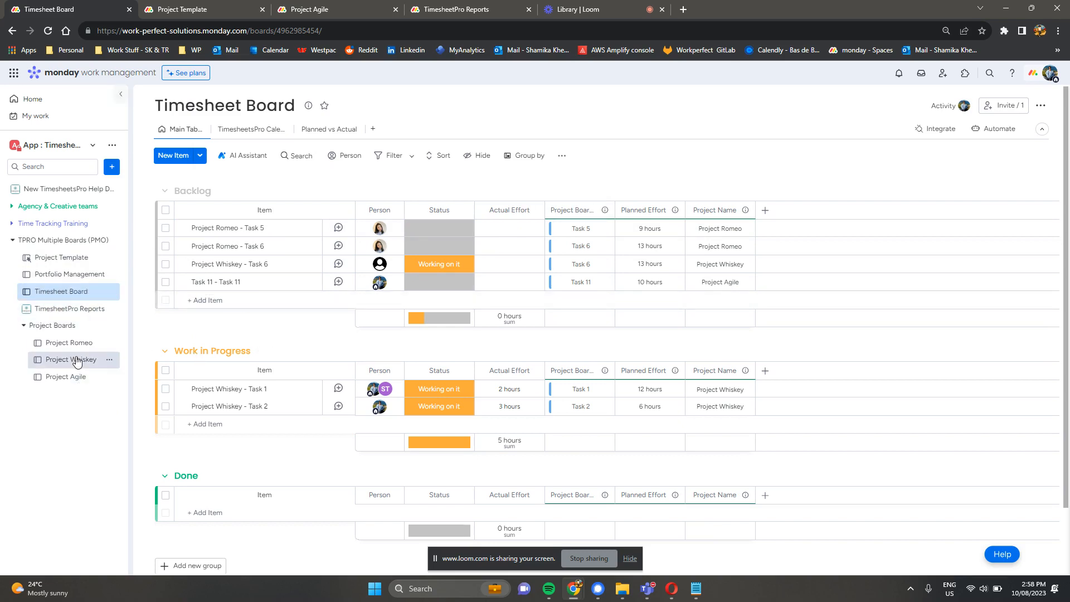
mouse_move(66, 376)
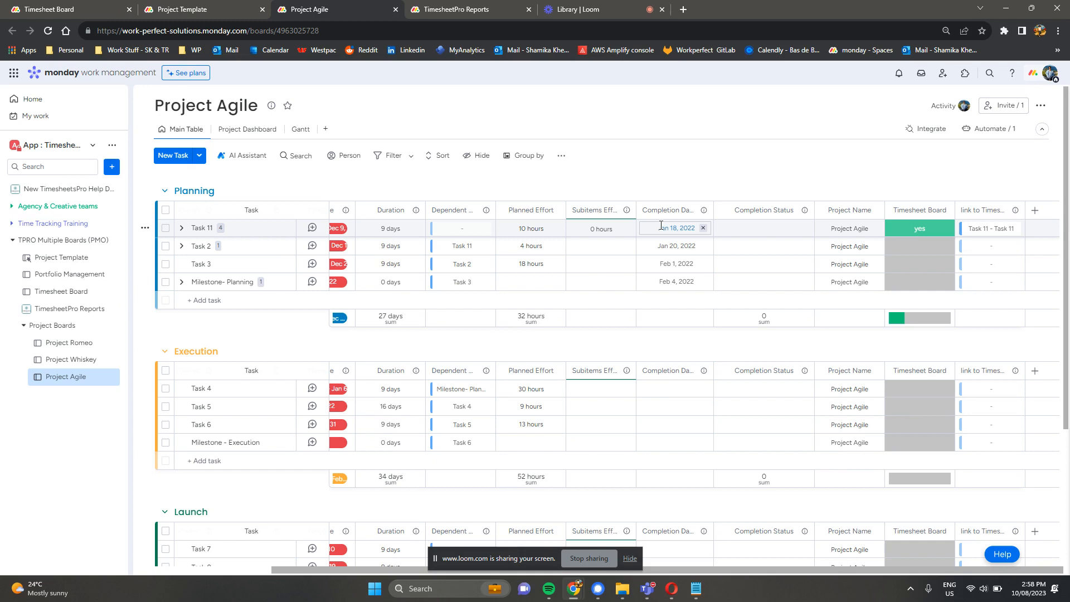
mouse_move(747, 157)
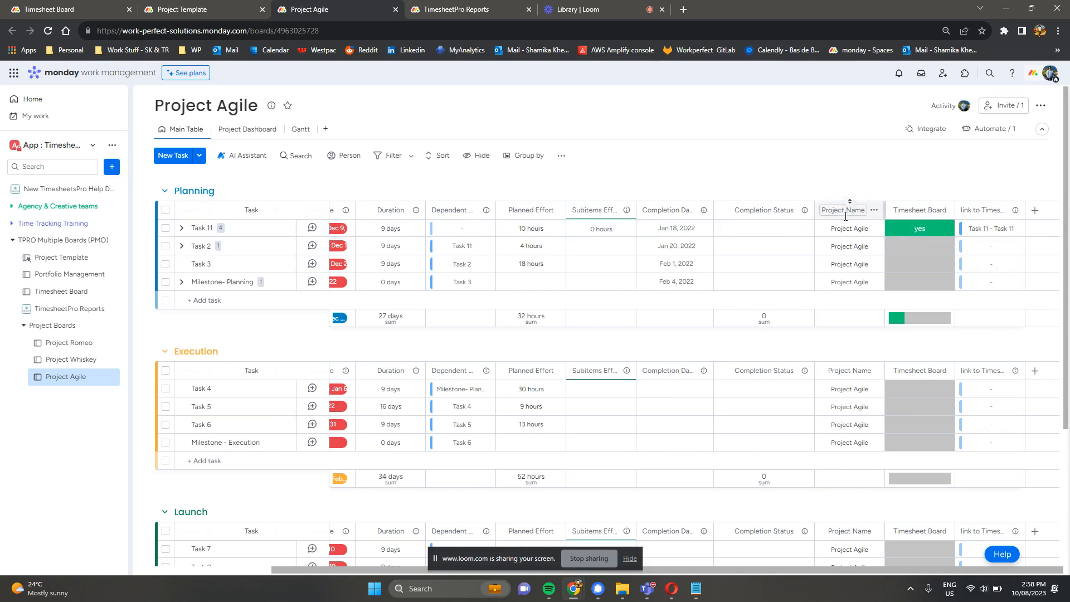
left_click(850, 246)
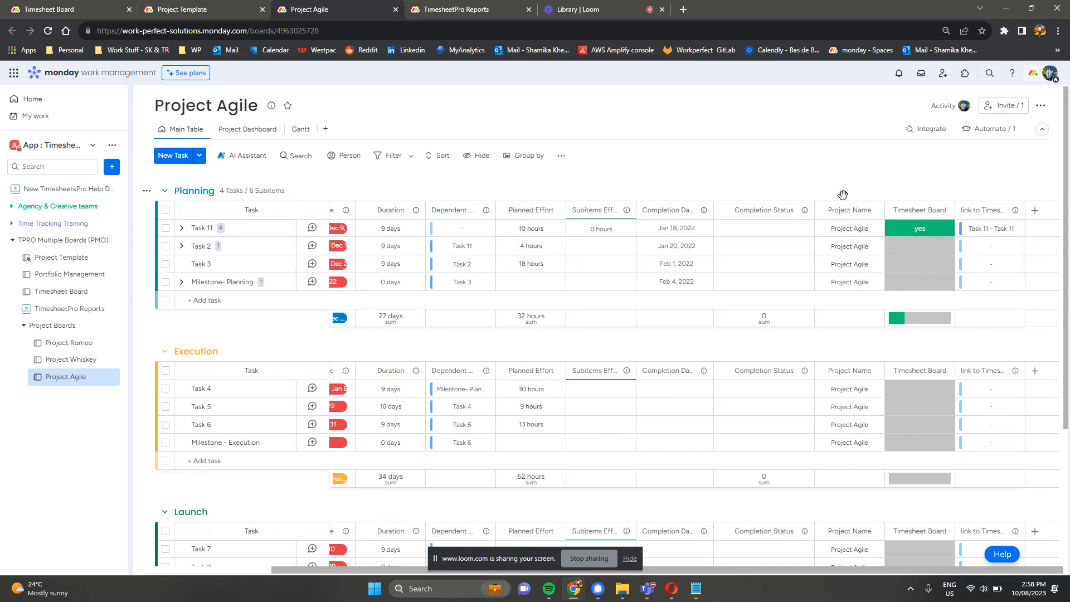
mouse_move(843, 195)
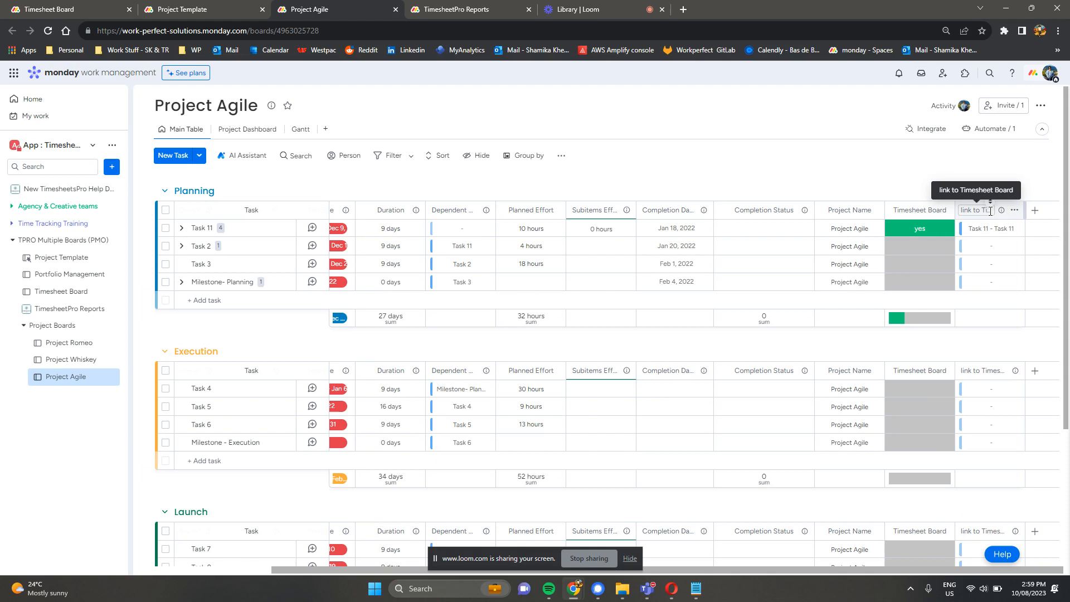
mouse_move(935, 168)
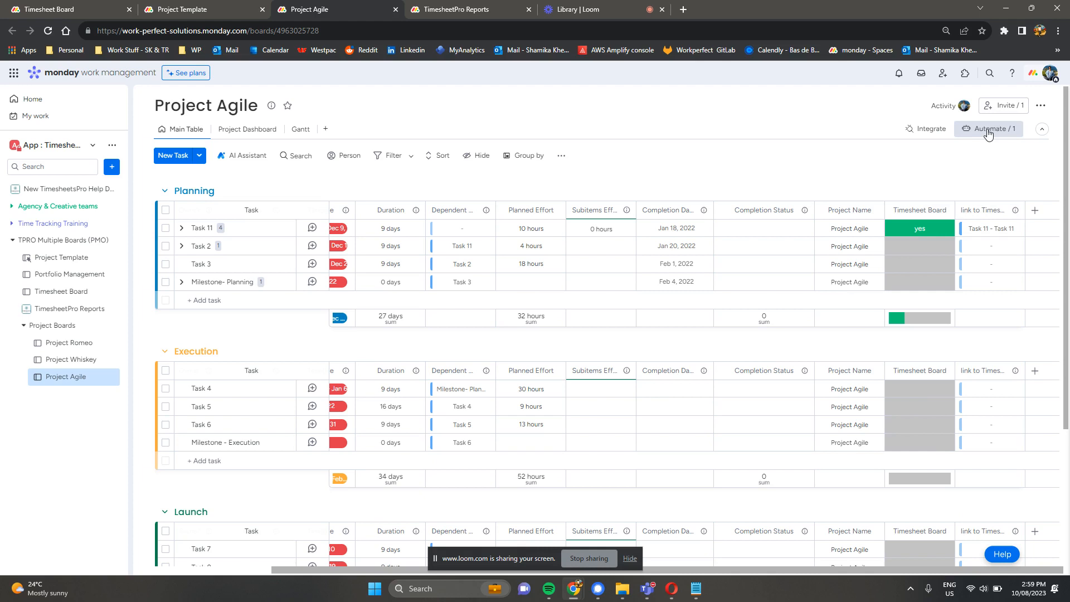
Review the automation filling Backlog items with Project Name - Name and Owner, then confirm it
left_click(989, 128)
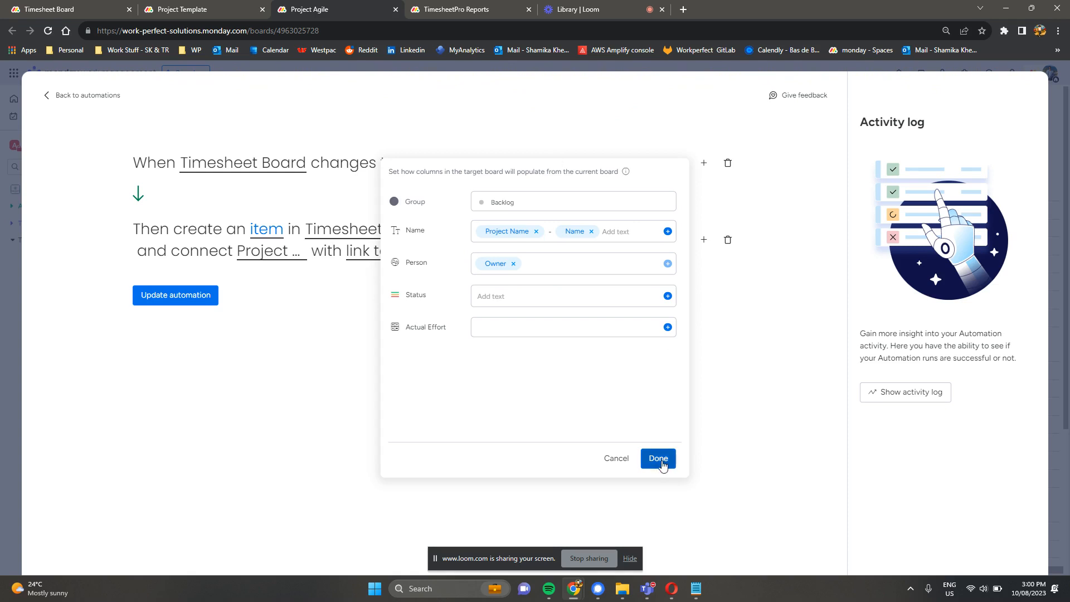
left_click(657, 458)
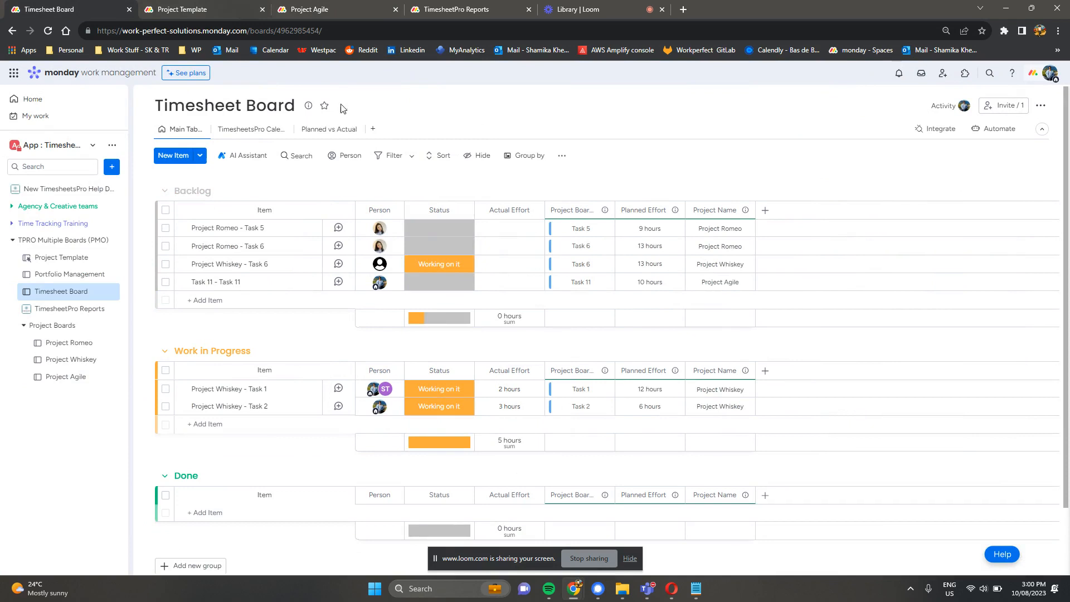
mouse_move(229, 264)
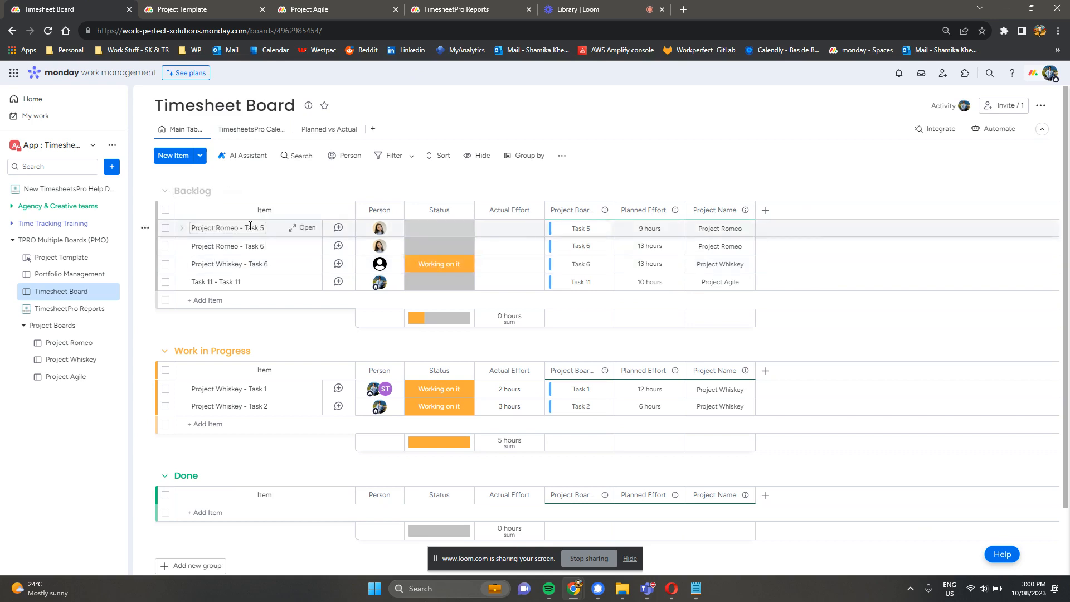
mouse_move(251, 129)
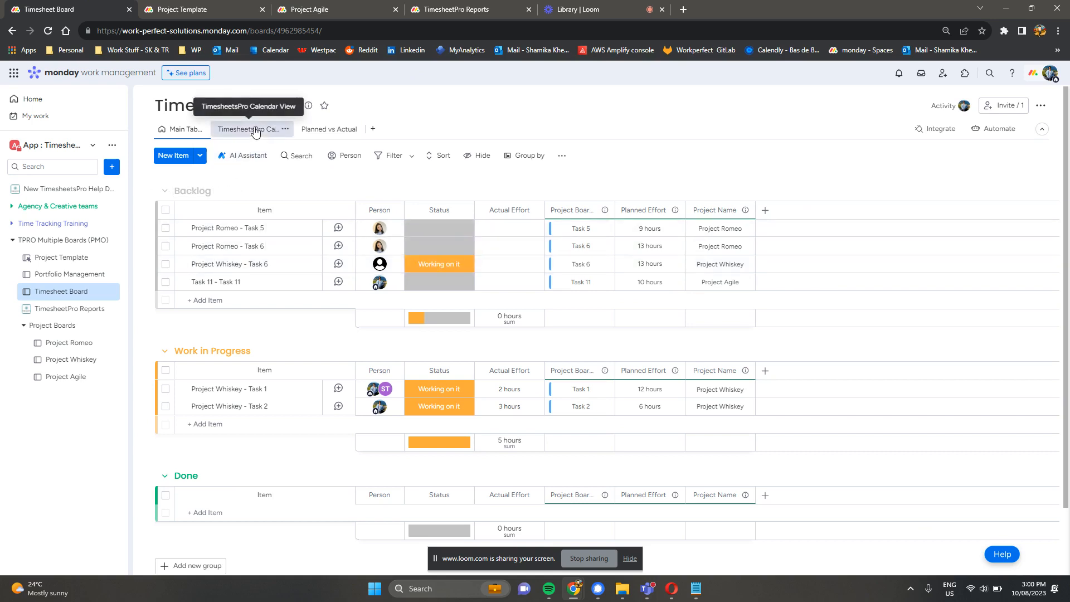
Show the TimesheetsPro calendar view with the Work in Progress task list expanded
left_click(247, 129)
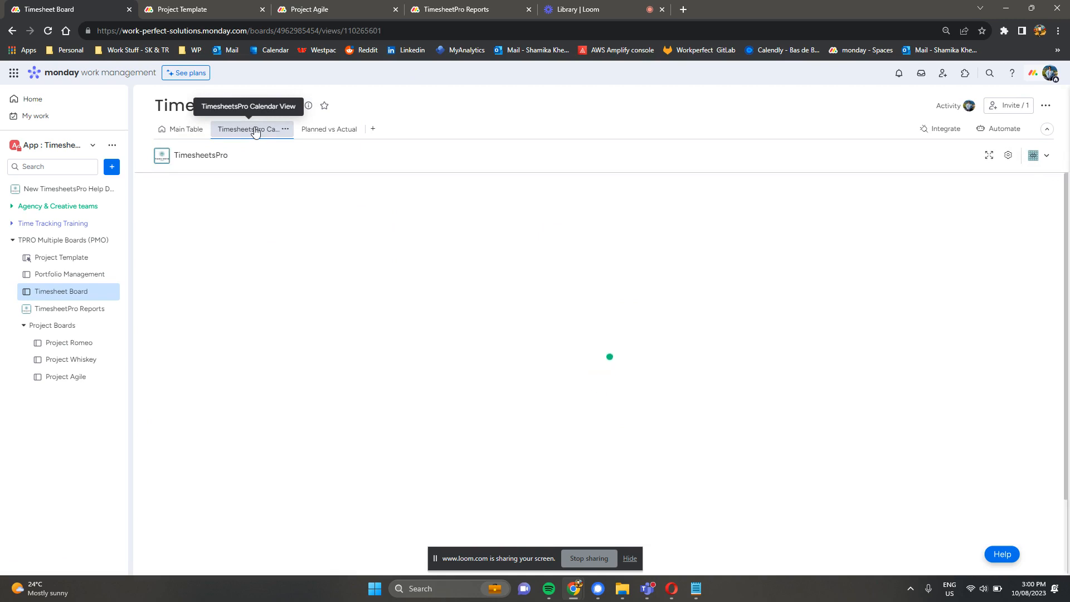
left_click(250, 130)
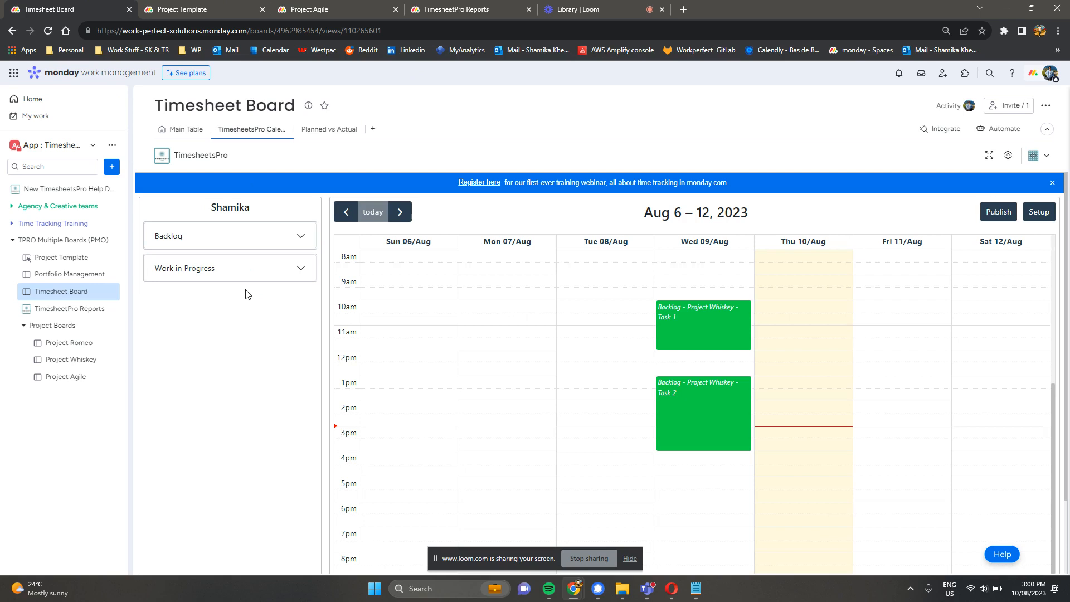
mouse_move(239, 286)
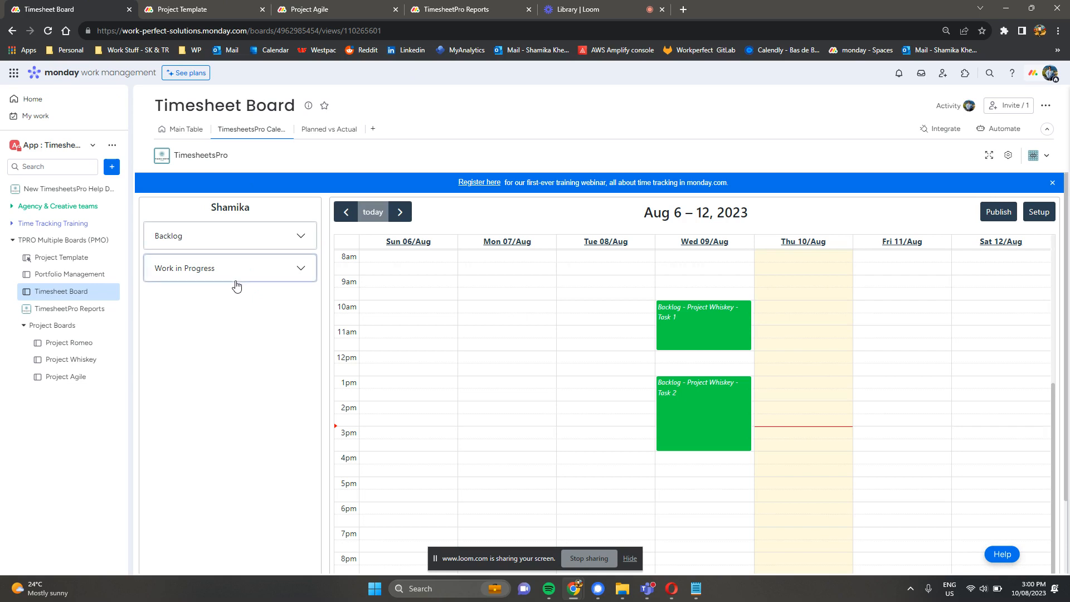
left_click(230, 267)
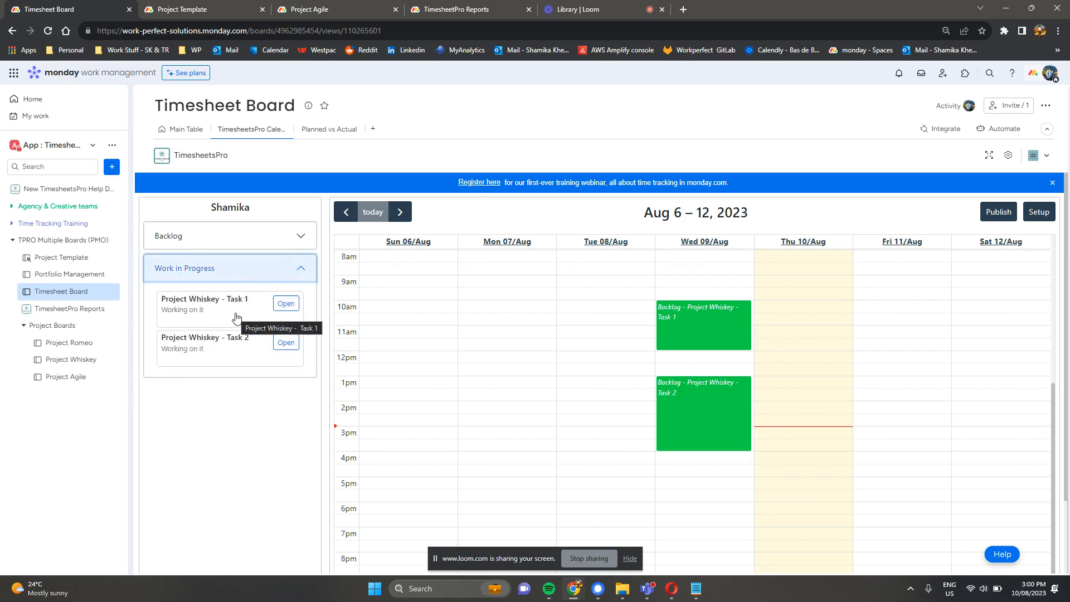
mouse_move(235, 318)
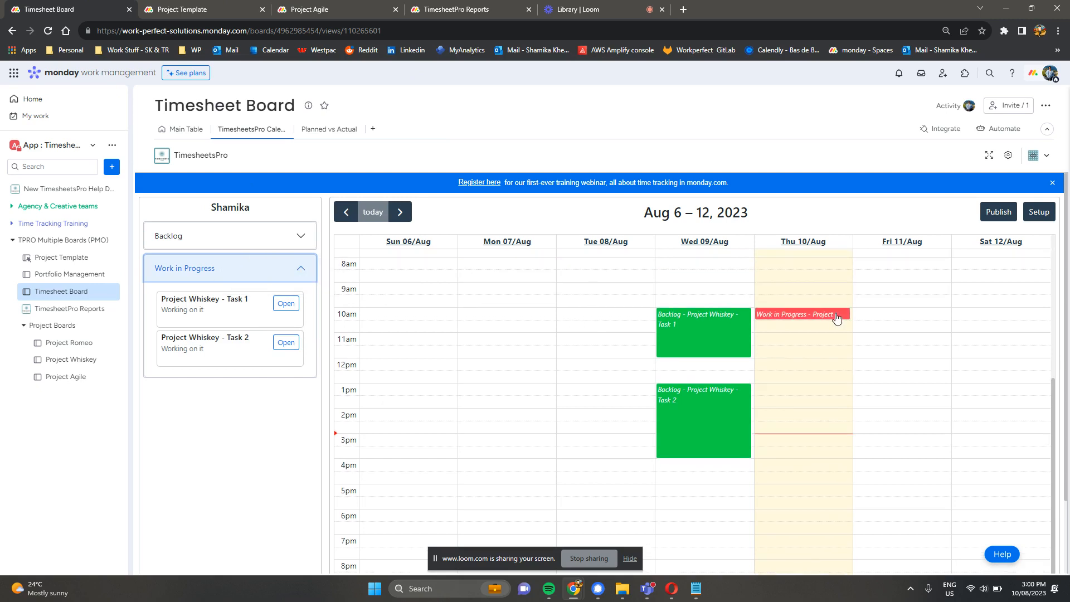
Create the Thursday 10am Work in Progress event for Project Whiskey Task 1
right_click(836, 317)
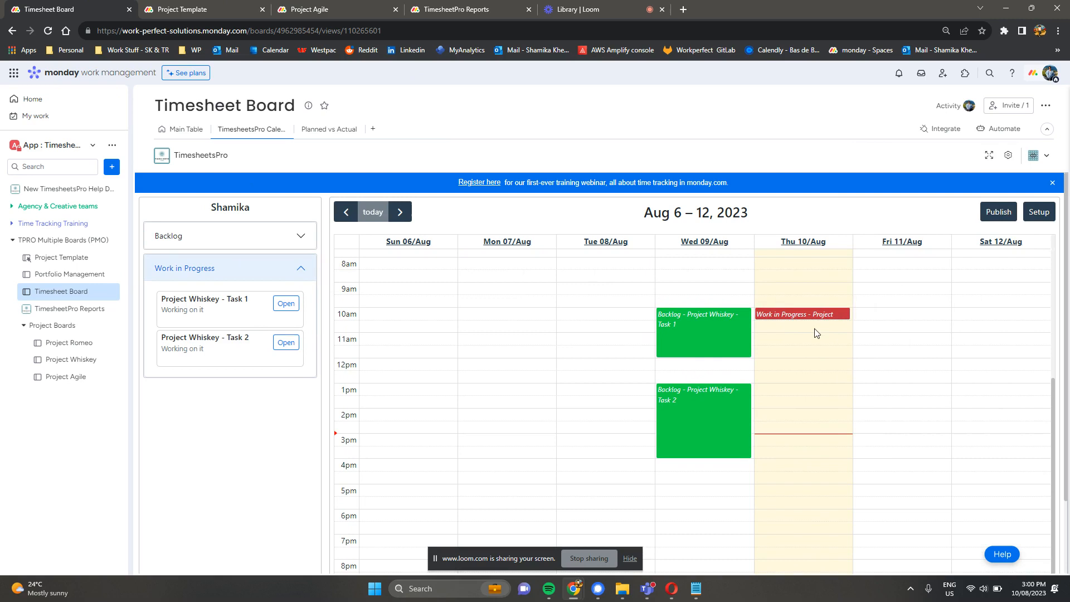
left_click(801, 314)
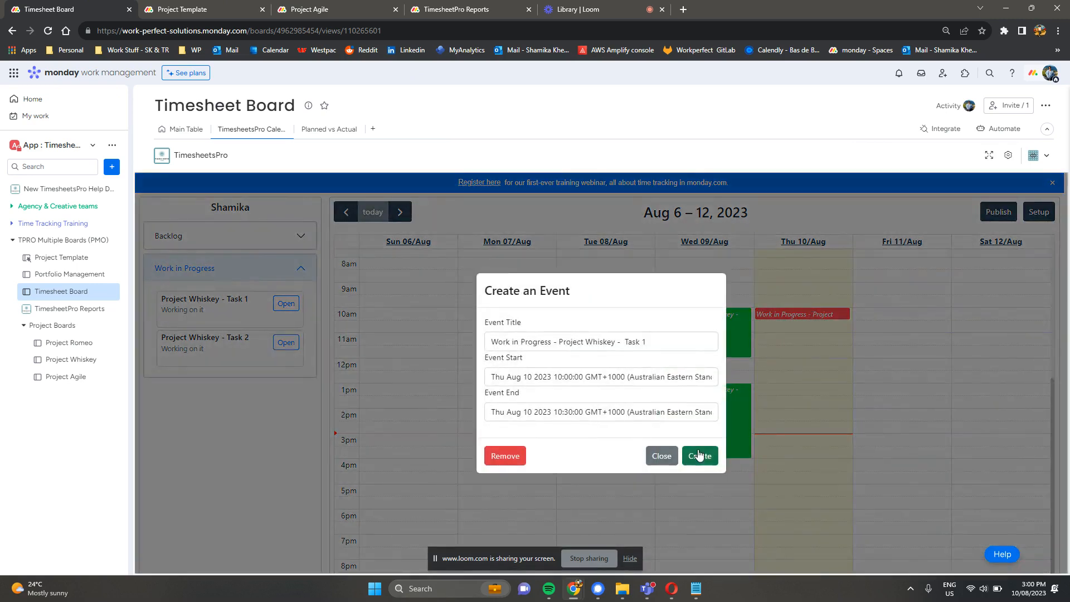
left_click(699, 454)
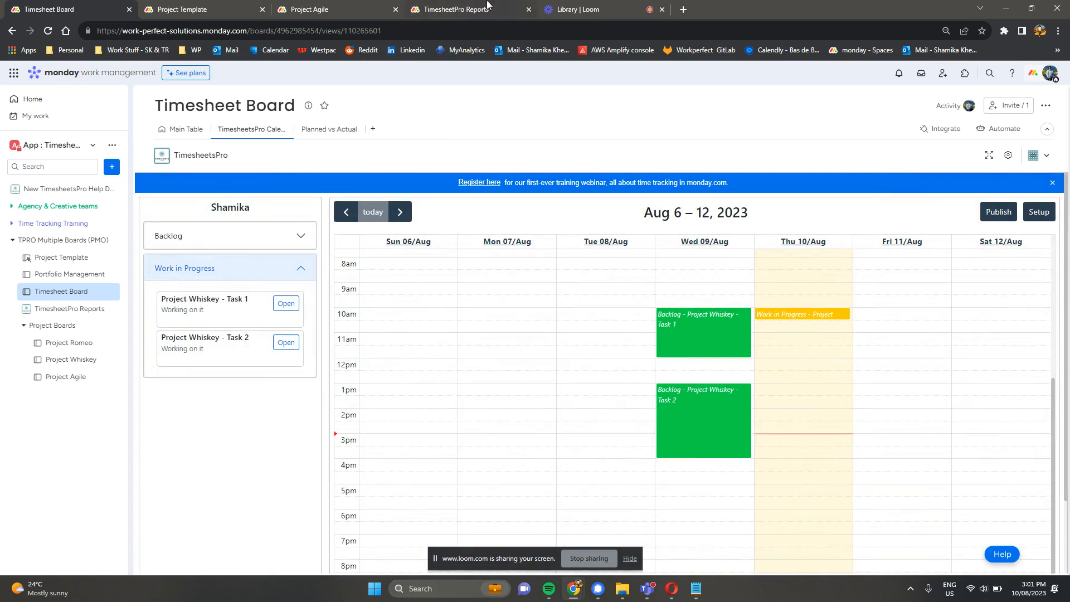
In TimesheetPro Reports, break Shamika's hours into July and August 2023, then return to the Timesheet Board
left_click(454, 9)
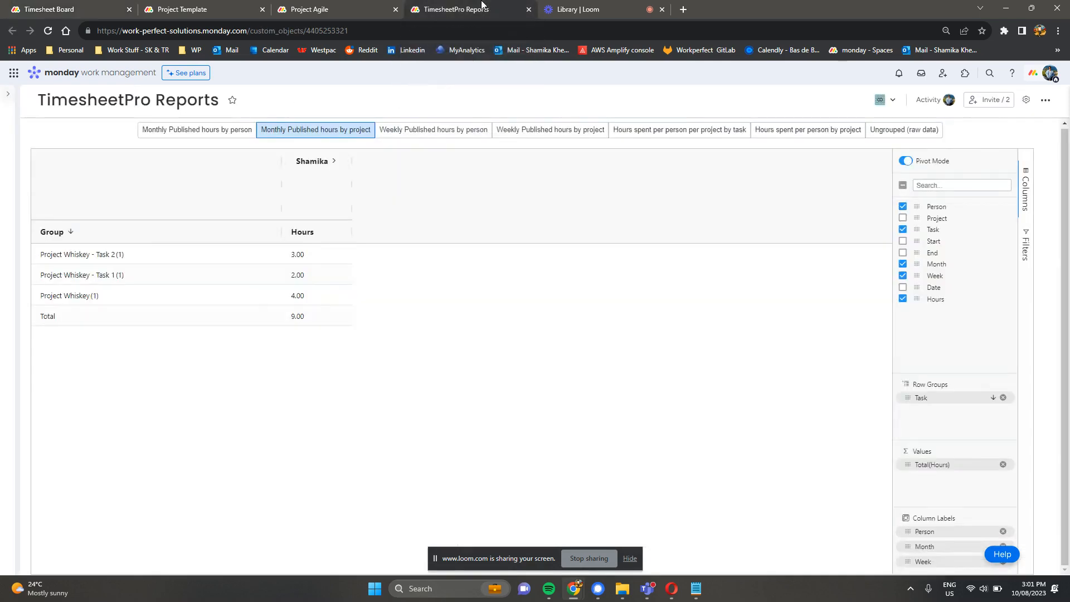
mouse_move(628, 187)
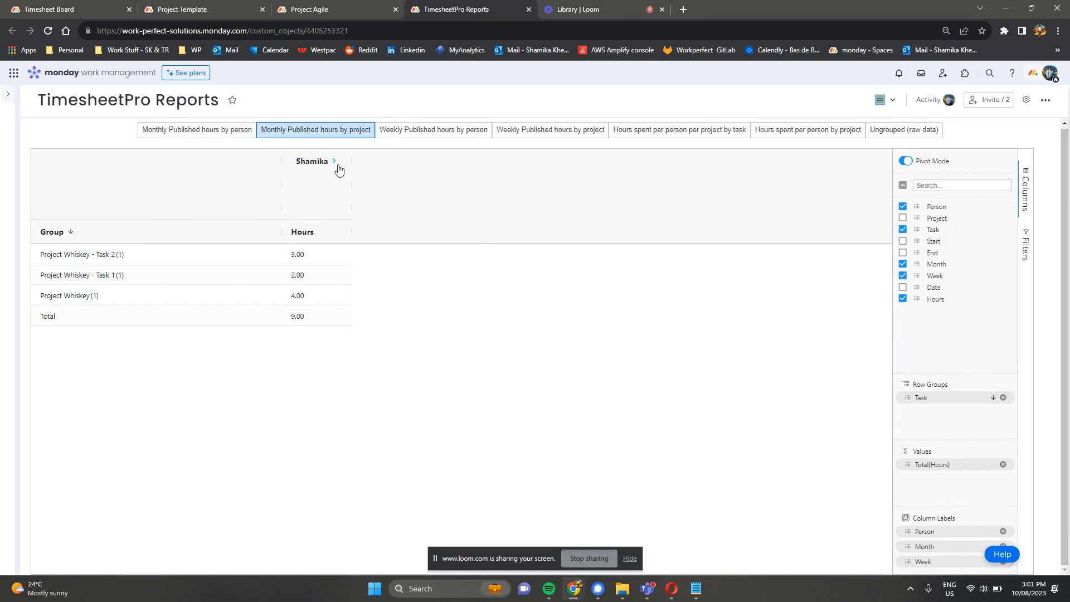
mouse_move(111, 236)
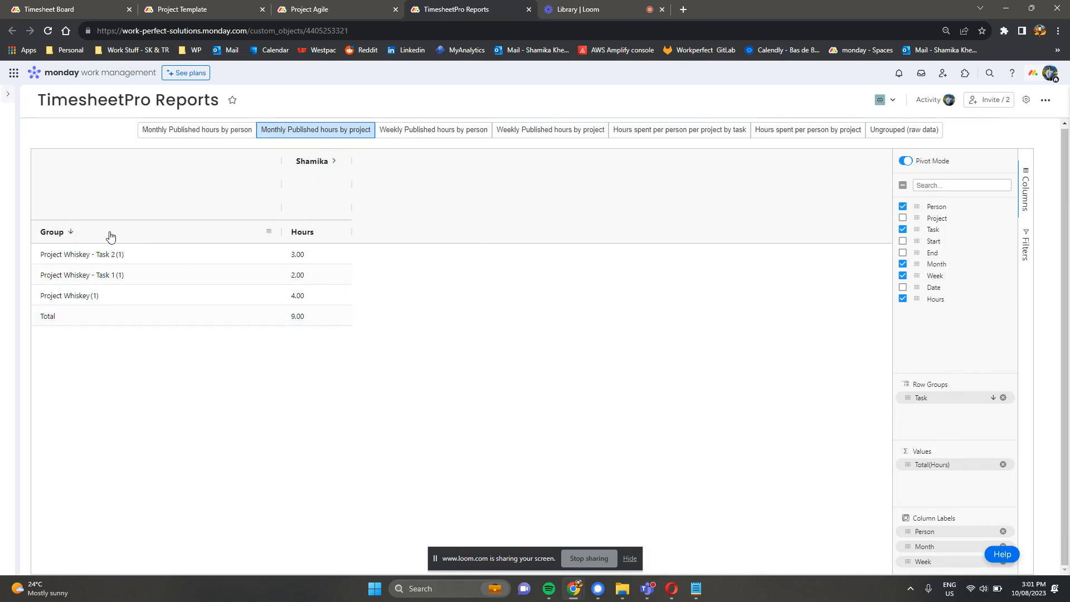
mouse_move(305, 172)
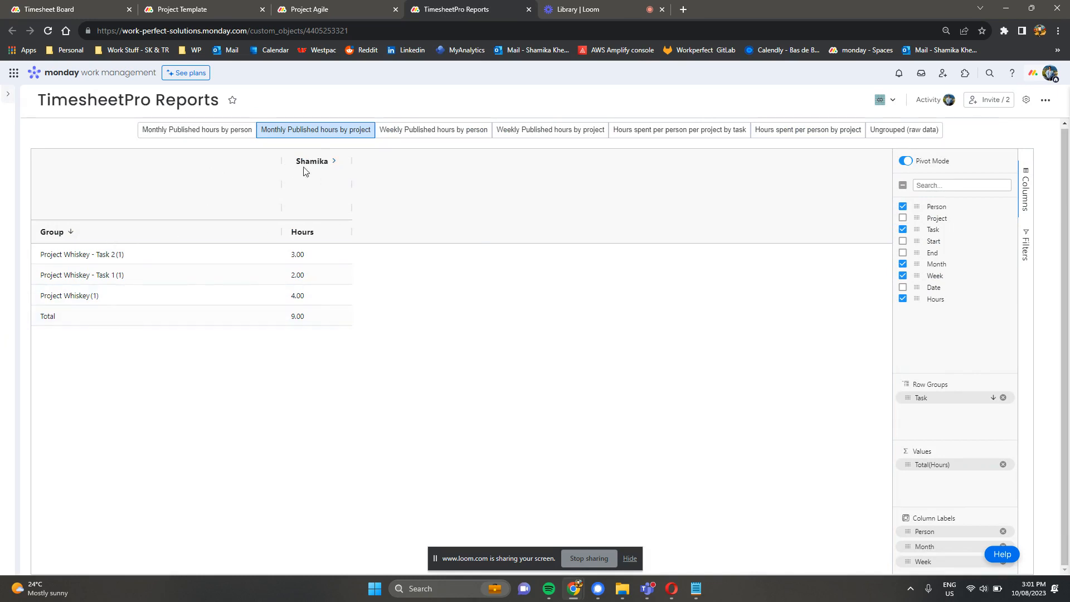
mouse_move(344, 178)
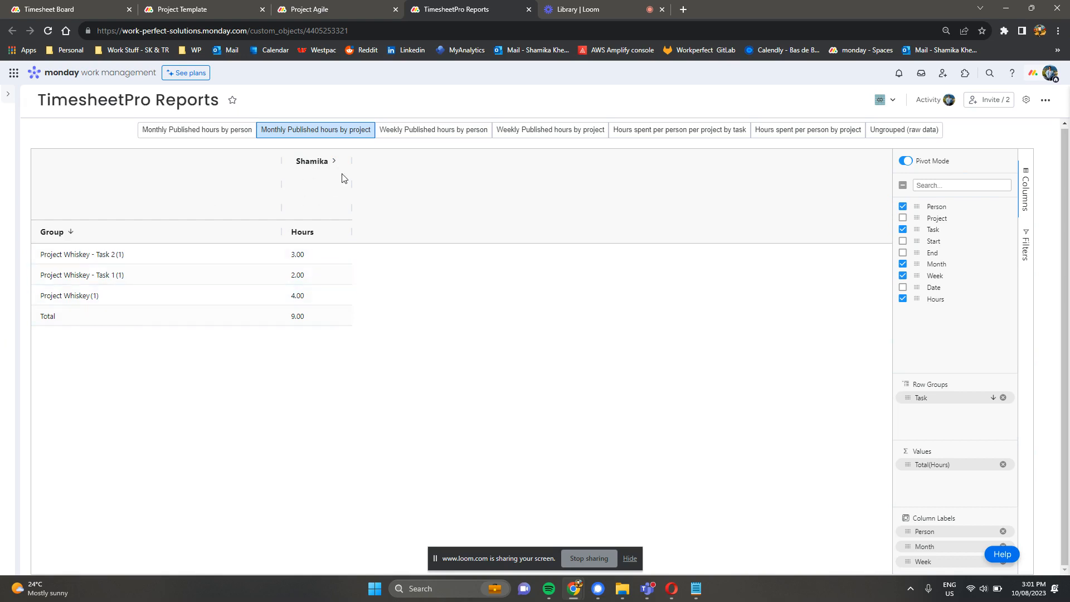
mouse_move(336, 168)
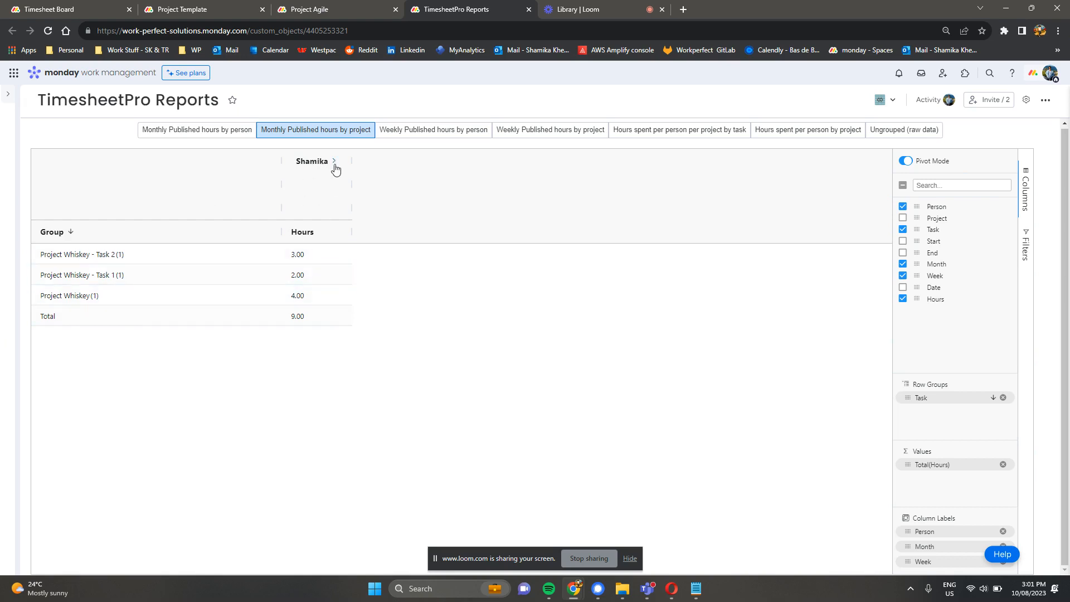
left_click(333, 162)
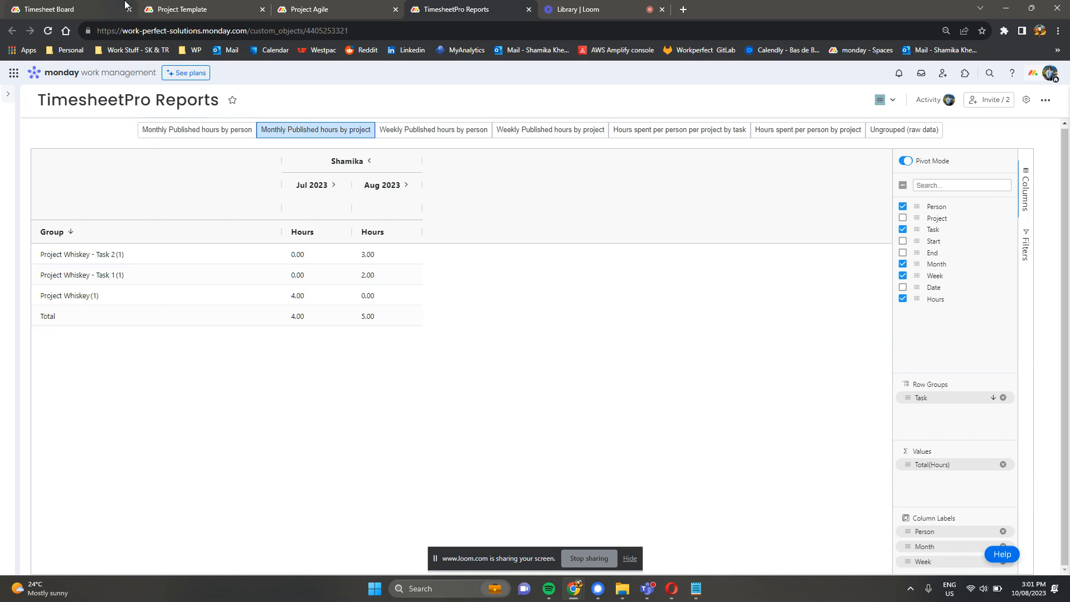
left_click(49, 9)
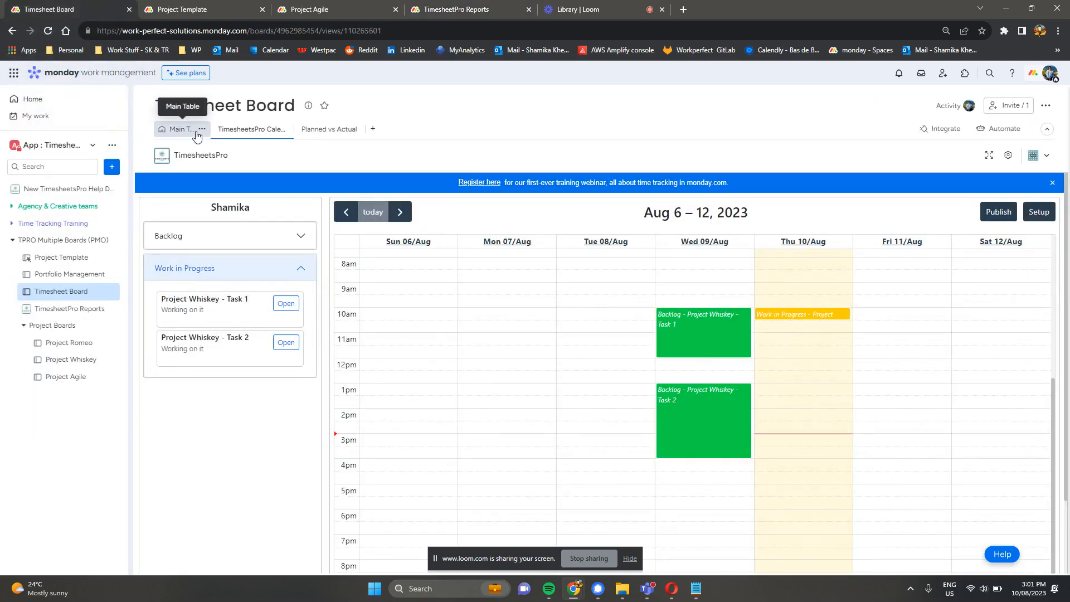
Review the main table of planned and actual effort, then show the Planned vs Actual chart
left_click(179, 129)
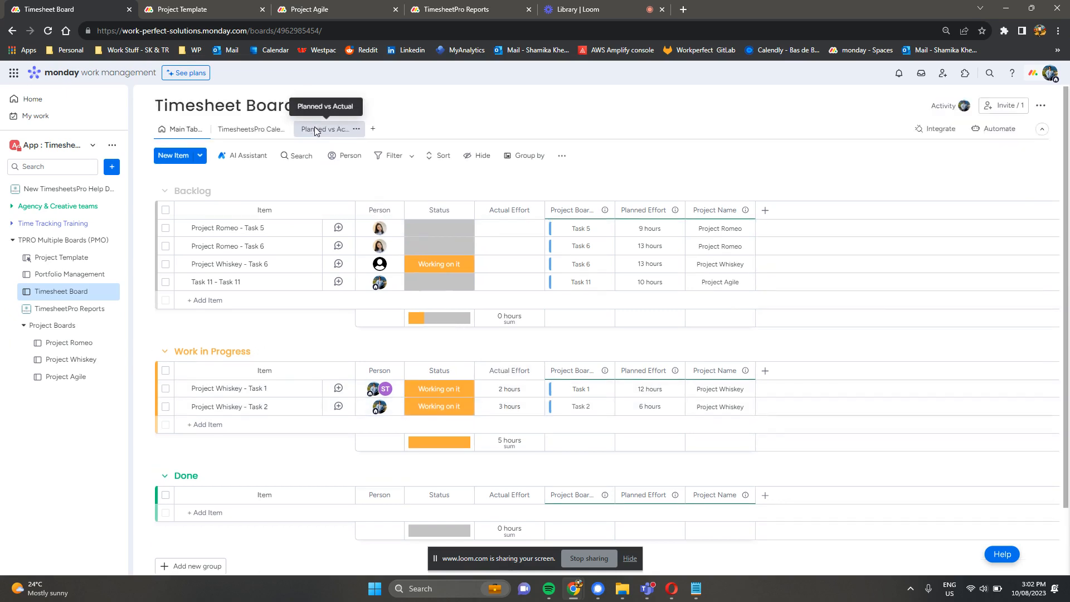
left_click(328, 129)
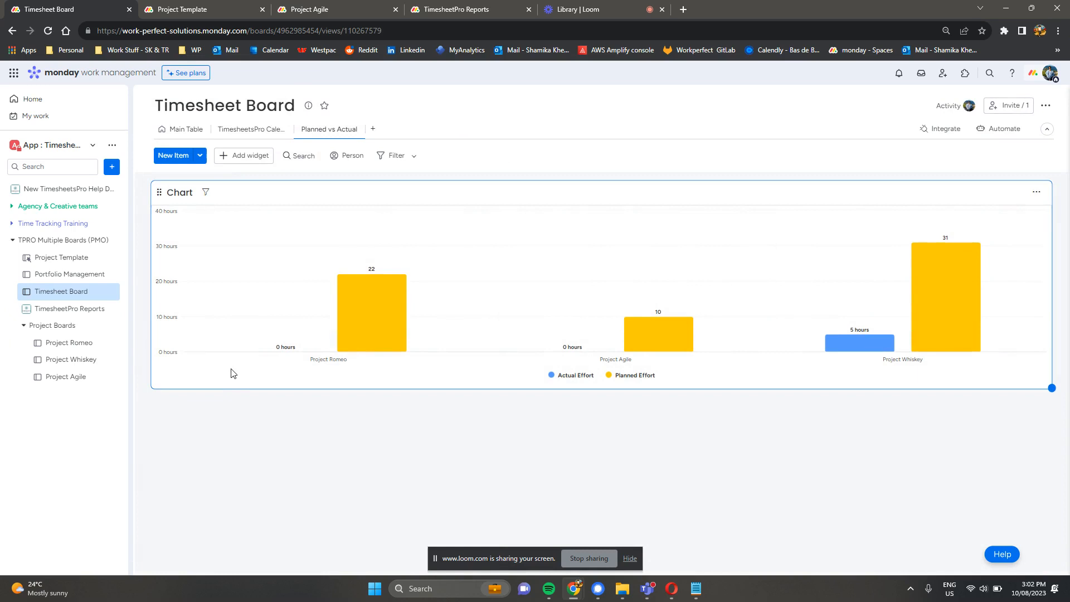
mouse_move(612, 361)
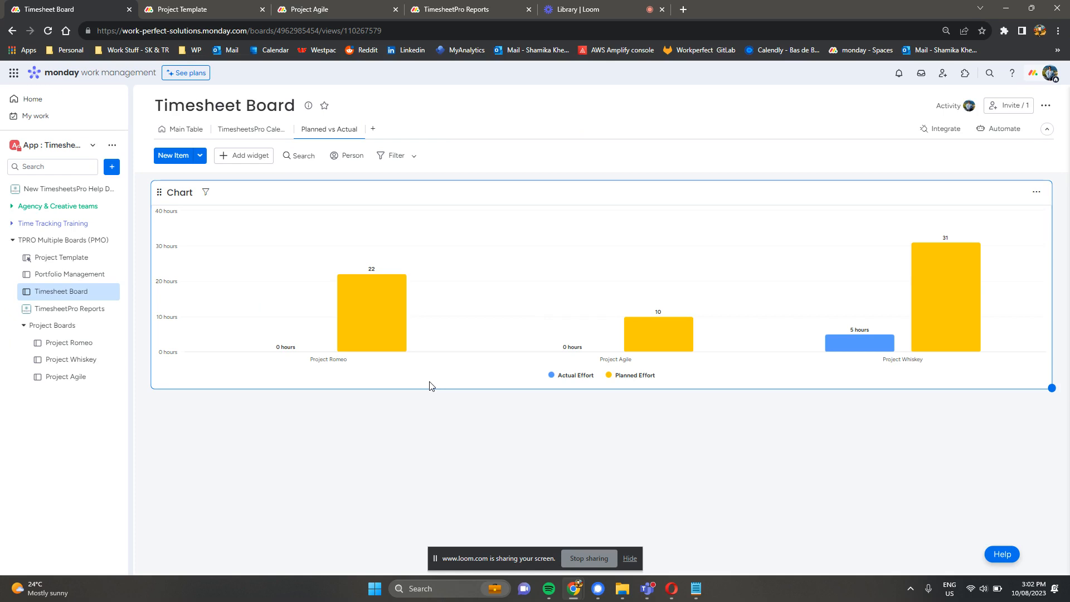
mouse_move(394, 367)
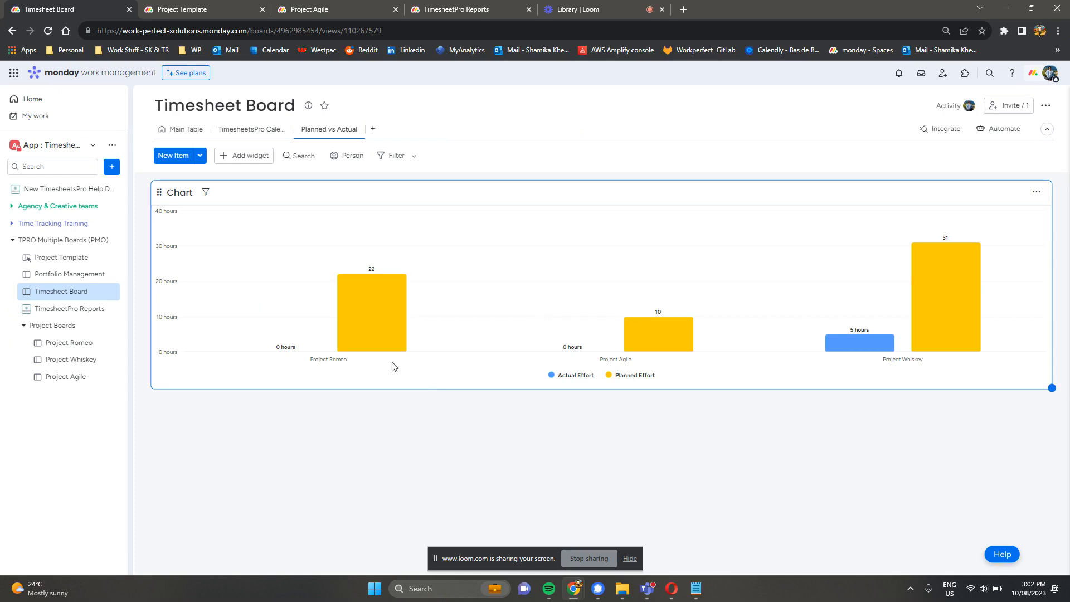
Show the Project Template board's two active automations, including the Timesheet Board item rule
left_click(184, 129)
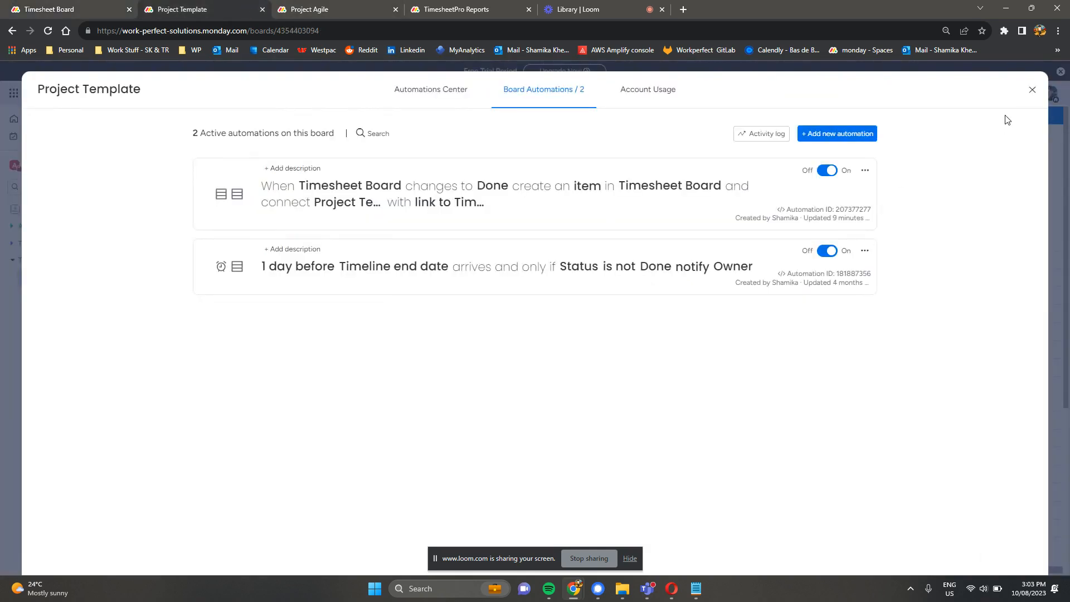
left_click(1032, 90)
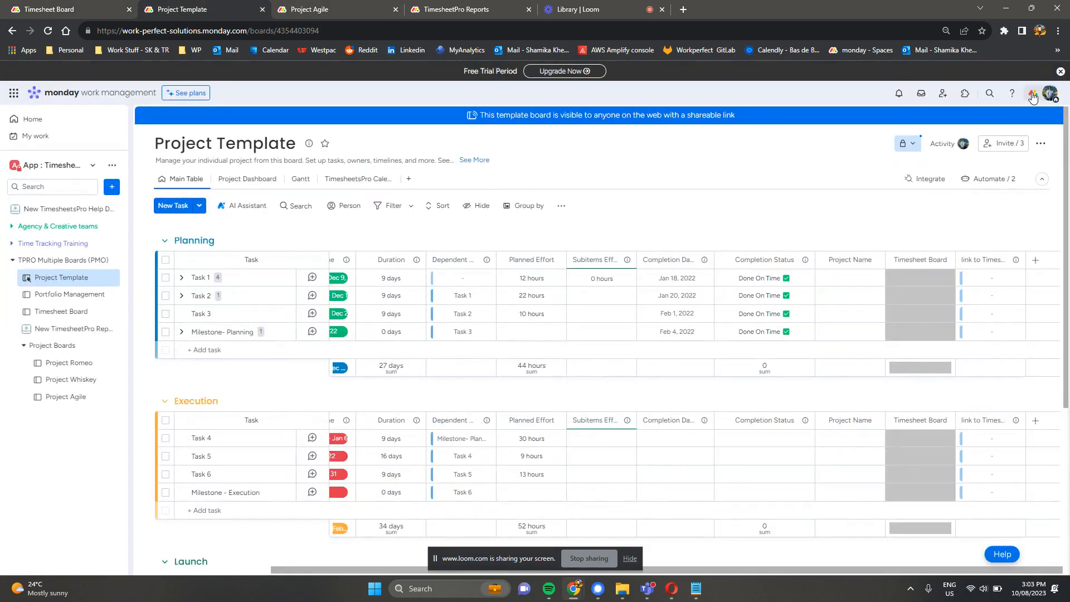
mouse_move(908, 385)
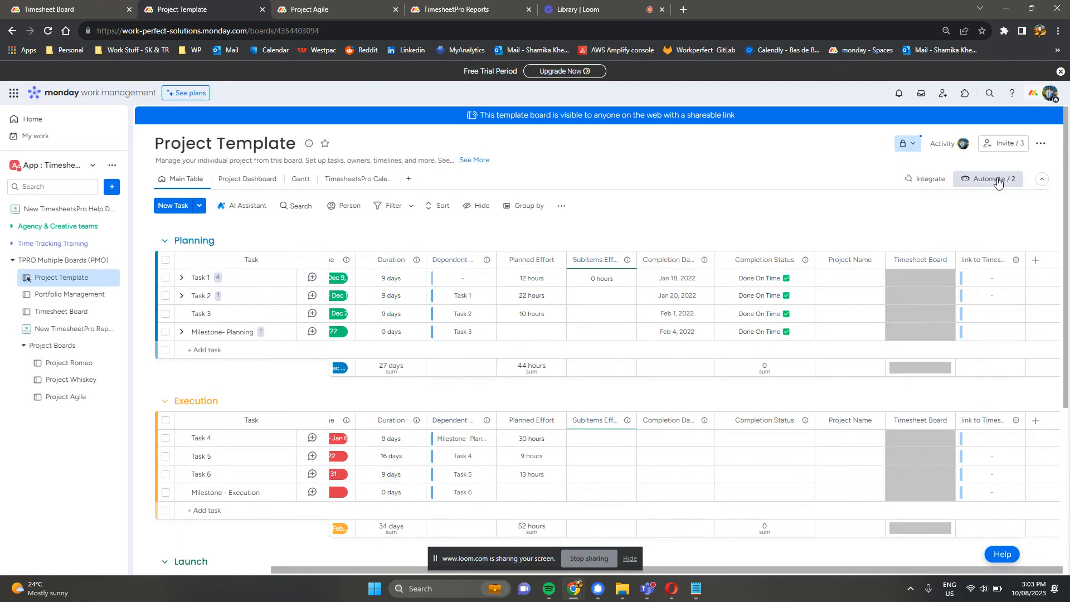
left_click(986, 178)
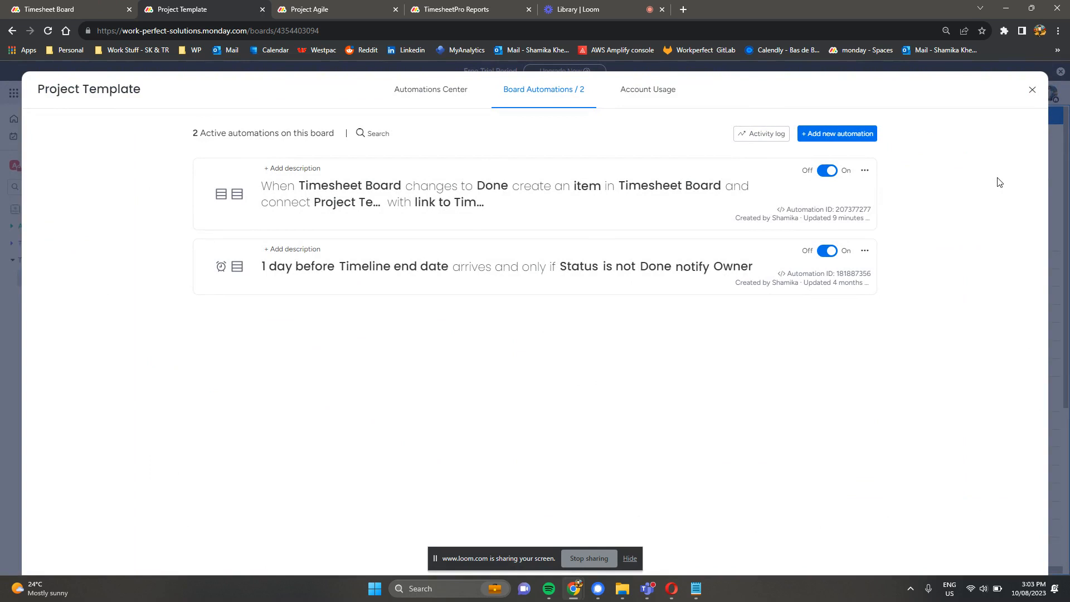